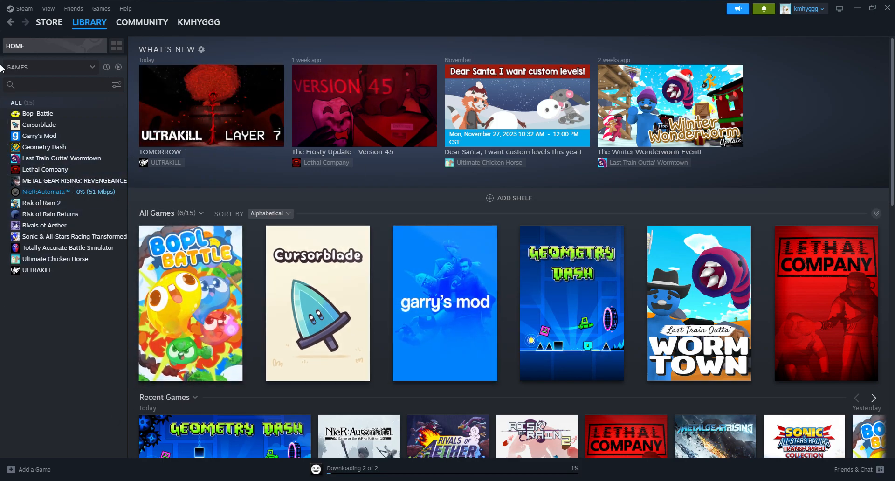
mouse_move(114, 328)
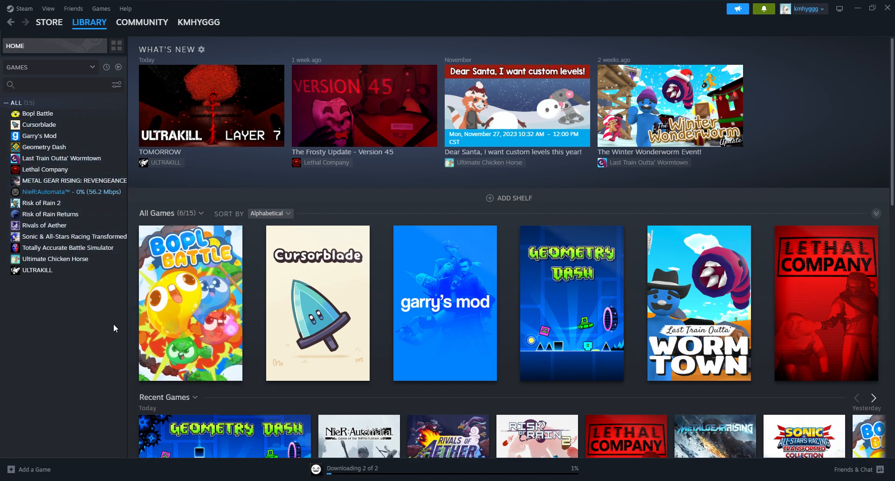
- Read the ULTRAKILL 'TOMORROW' news post, then go to the Geometry Dash library page
click(211, 105)
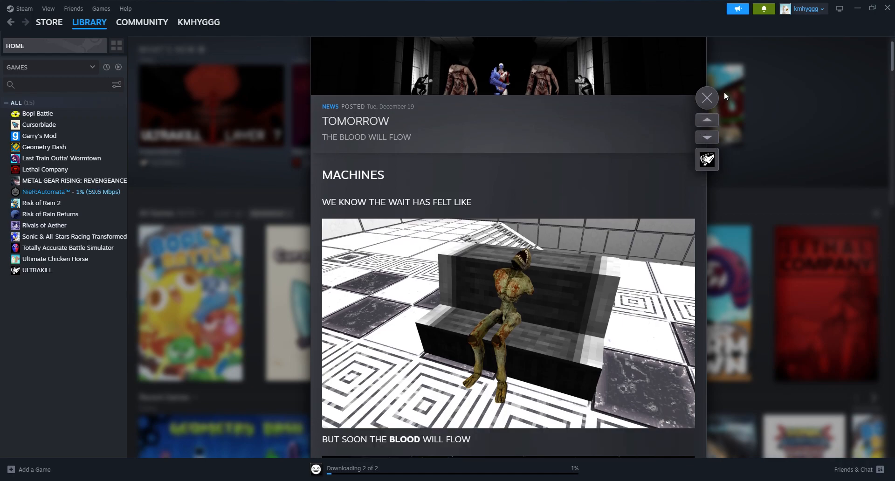
click(707, 98)
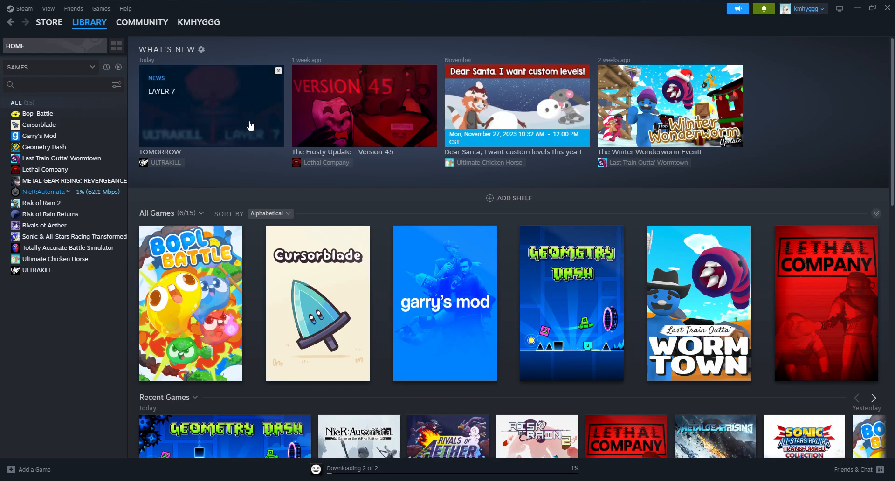
click(44, 147)
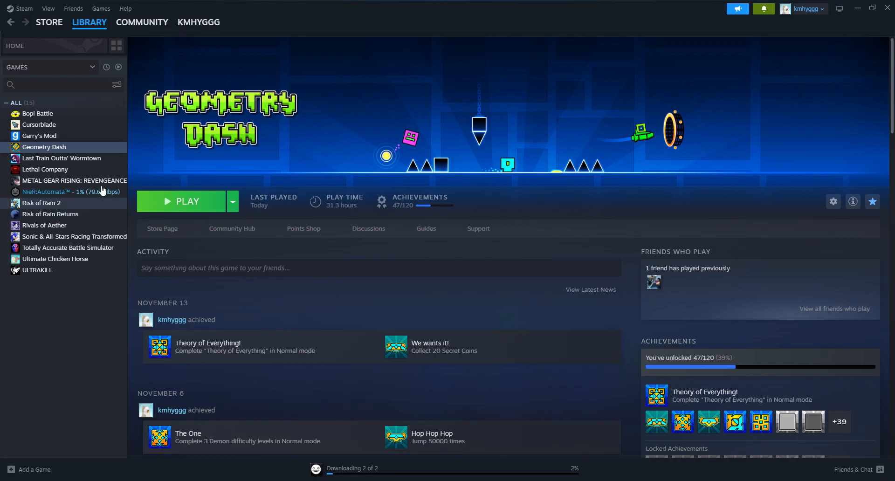
mouse_move(56, 119)
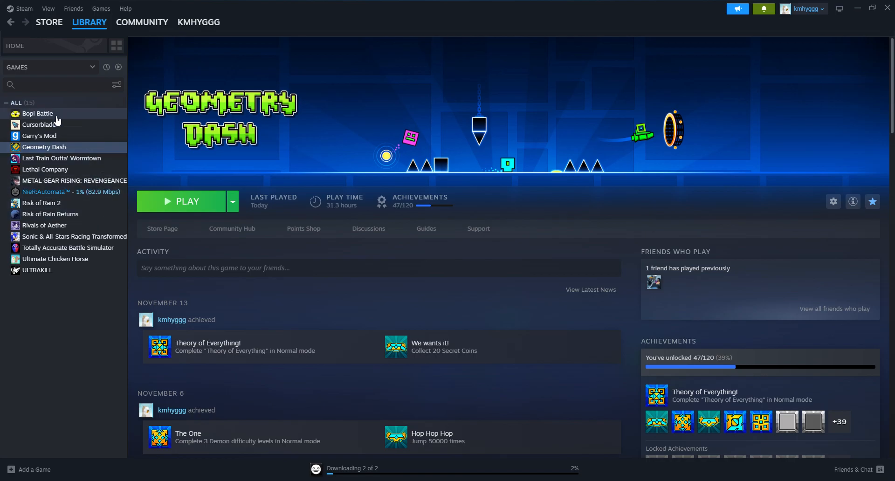
mouse_move(93, 153)
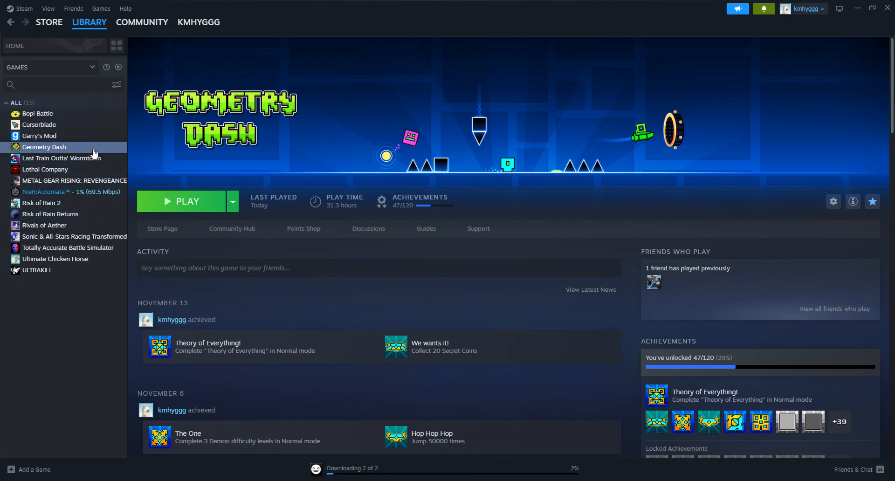
mouse_move(146, 157)
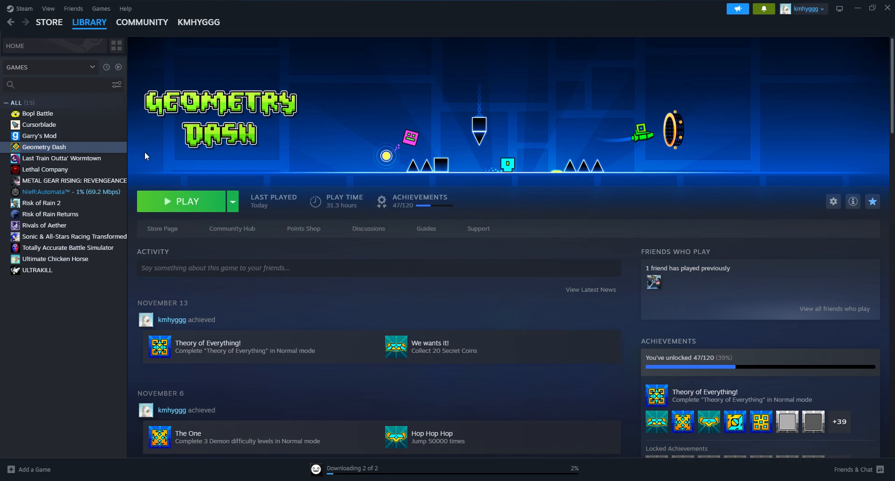
mouse_move(86, 193)
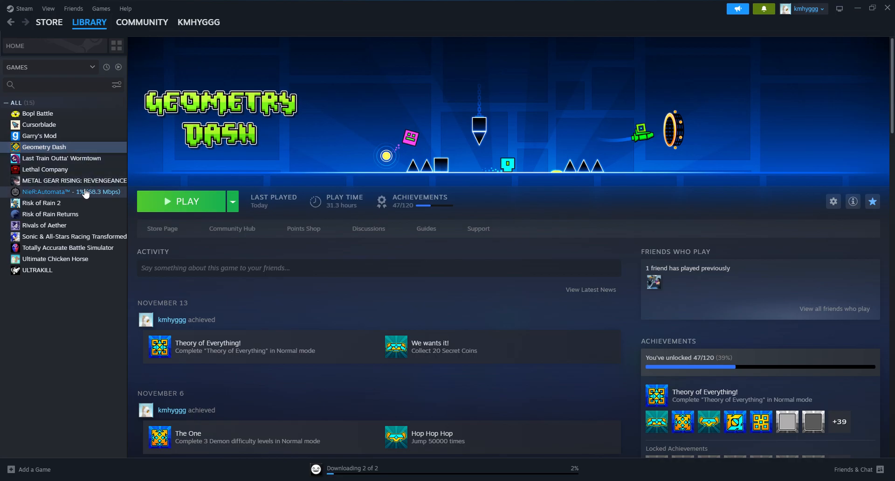
mouse_move(68, 150)
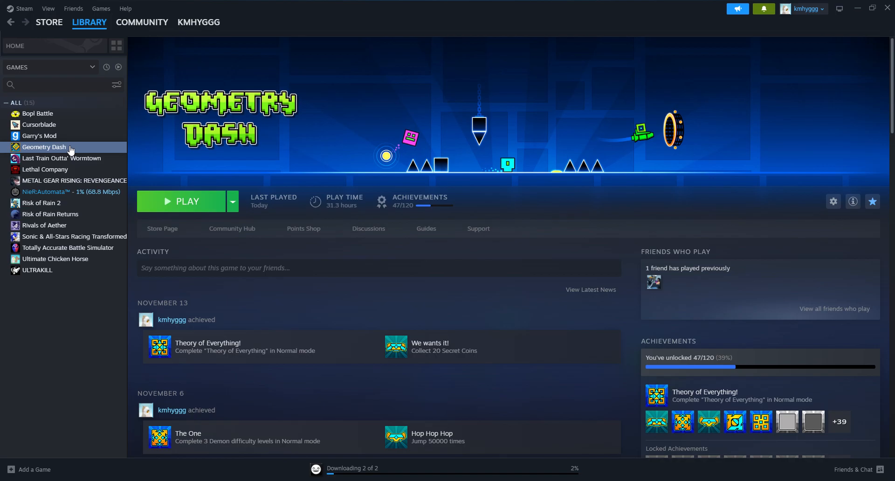
mouse_move(67, 248)
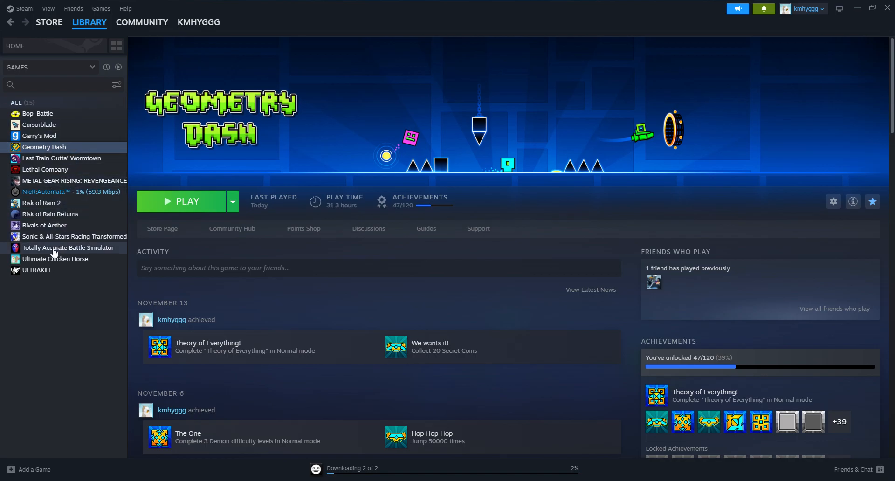
mouse_move(67, 277)
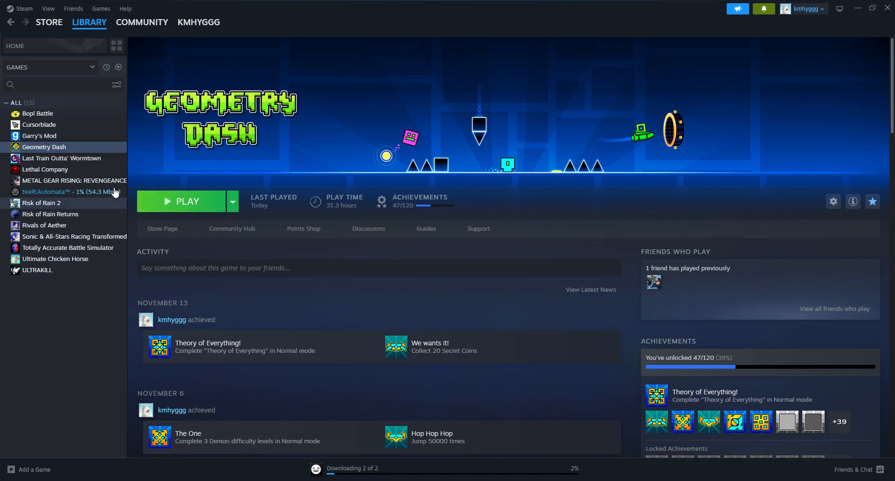
mouse_move(706, 311)
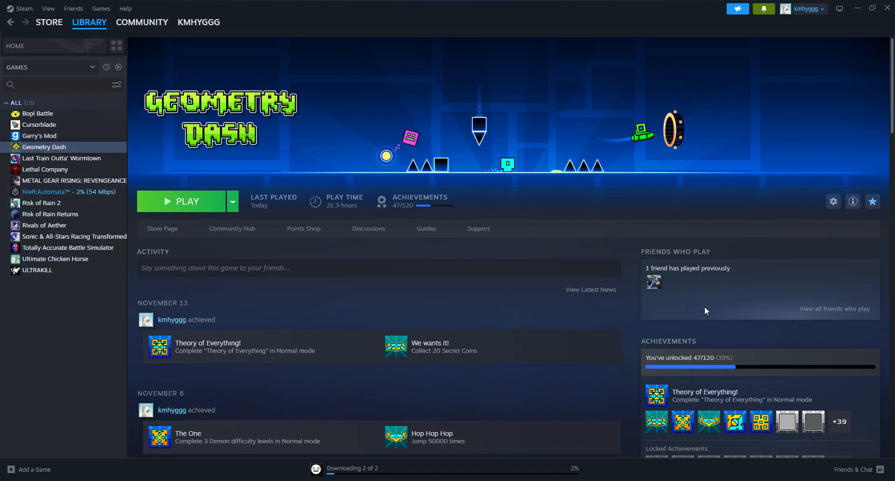
mouse_move(509, 151)
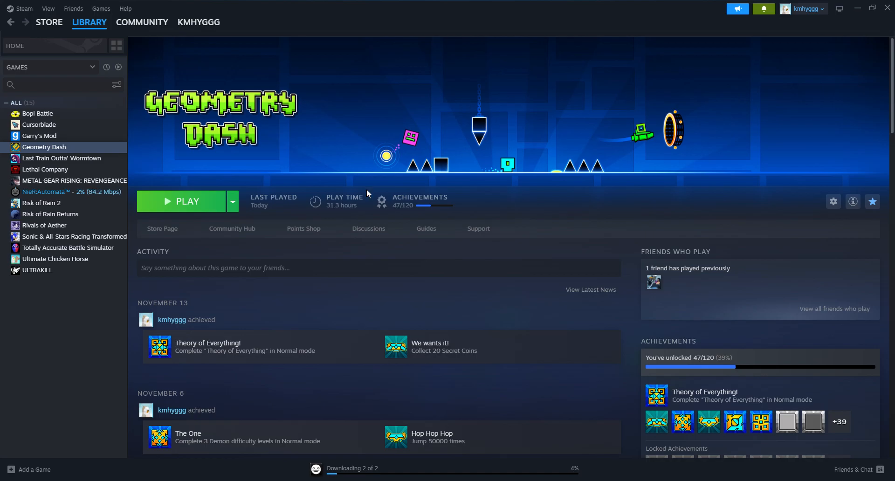
mouse_move(73, 161)
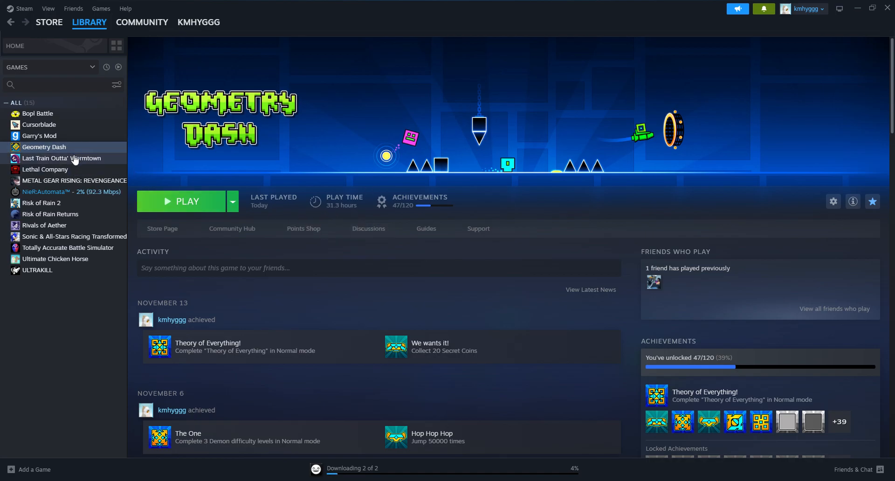
mouse_move(91, 158)
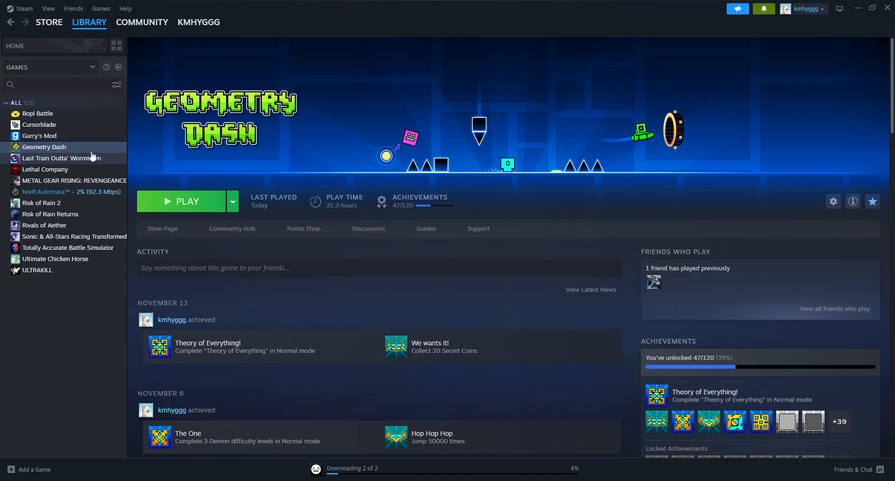
mouse_move(477, 253)
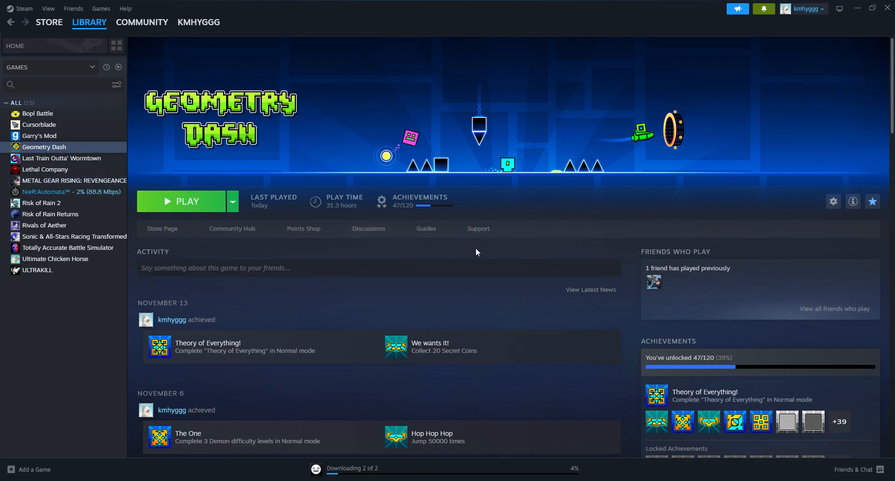
mouse_move(343, 133)
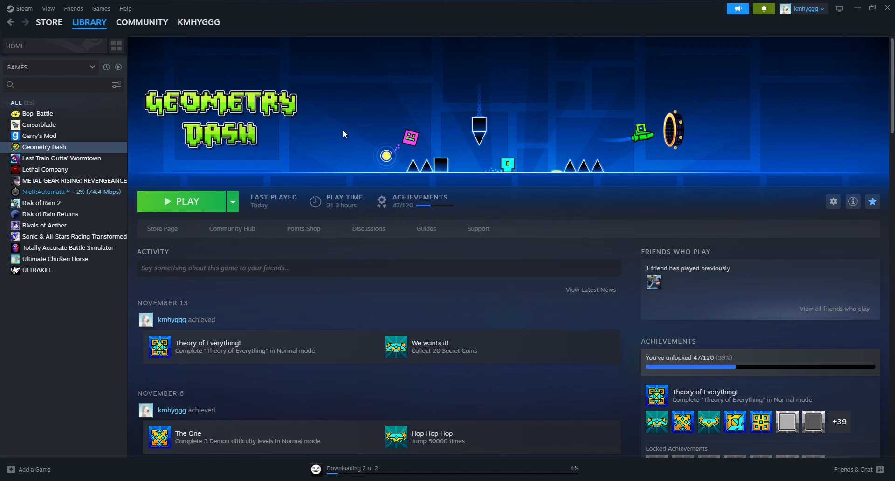
mouse_move(179, 204)
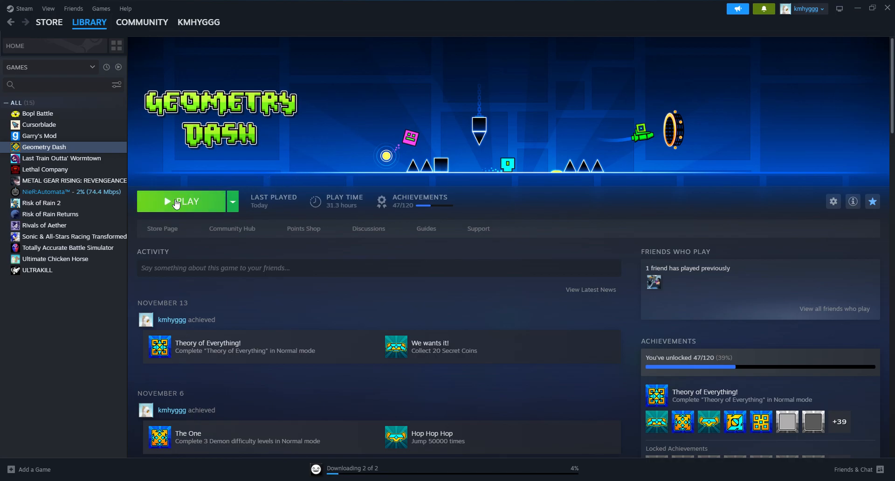
mouse_move(554, 44)
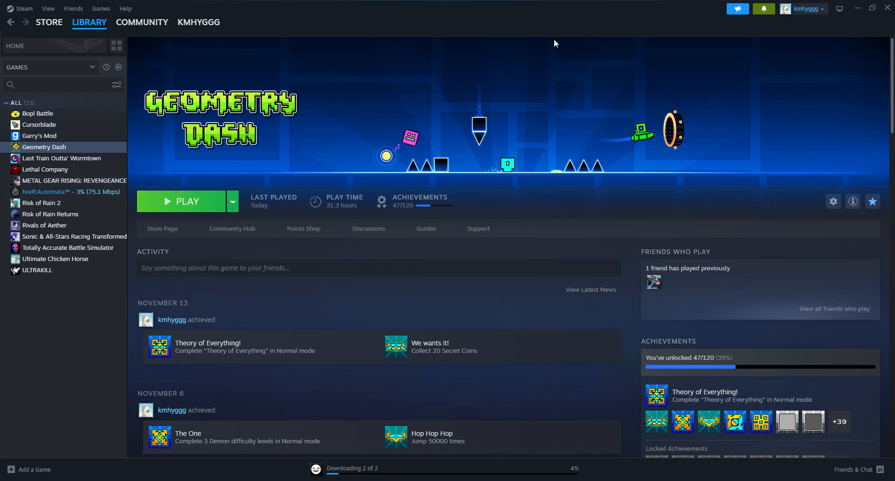
mouse_move(38, 124)
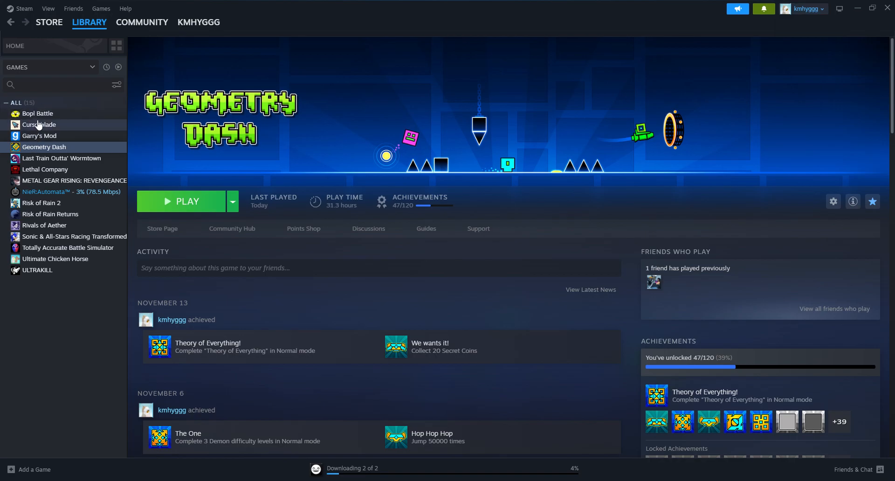
mouse_move(61, 173)
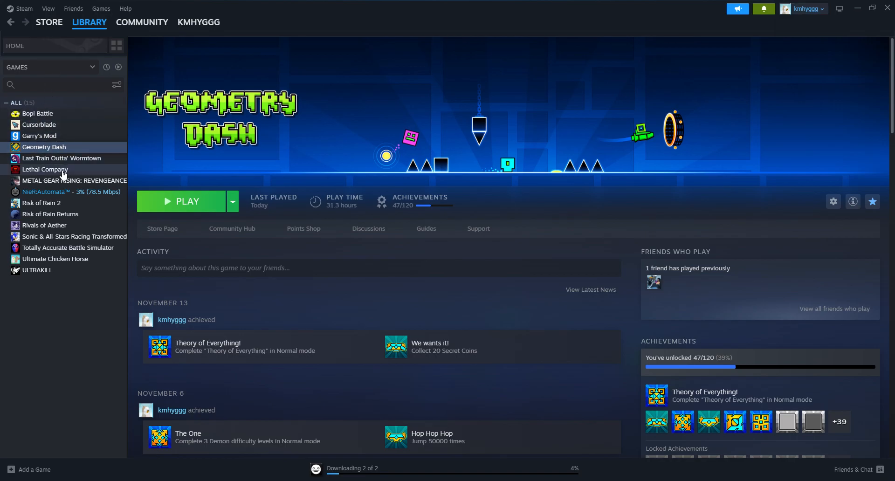
- View ULTRAKILL's library page and recent news, then return to Geometry Dash
click(36, 270)
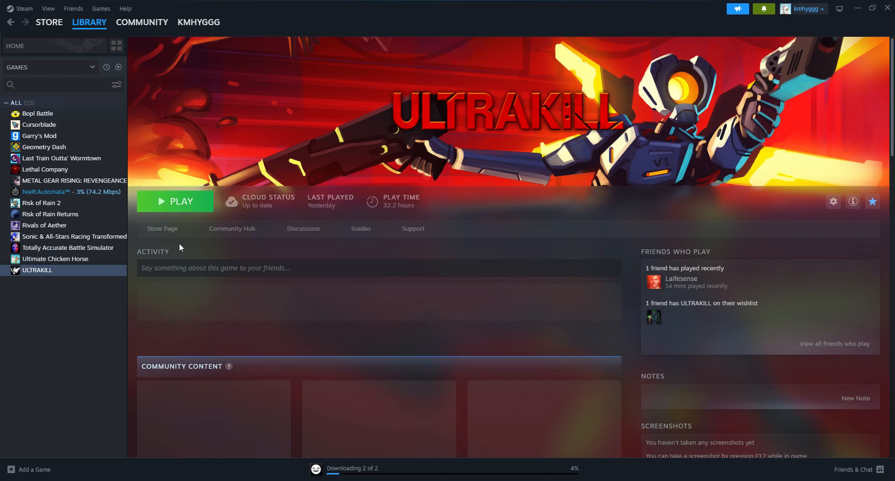
scroll(down, 3)
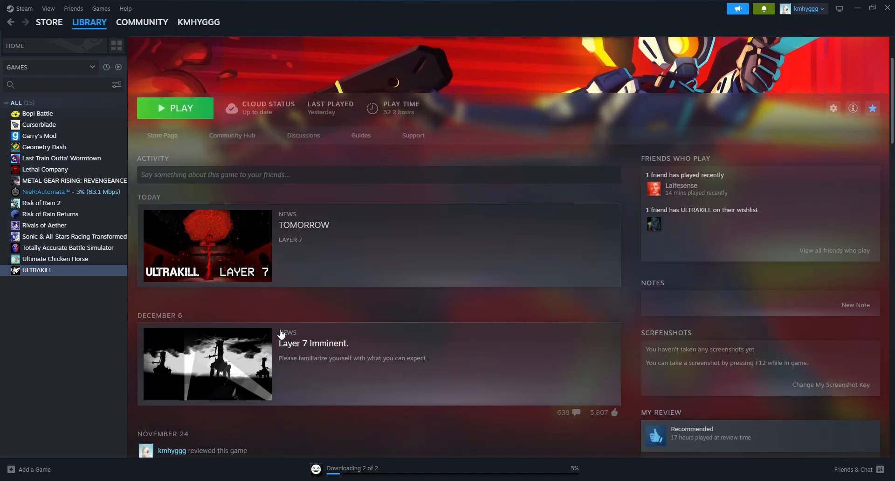
mouse_move(260, 194)
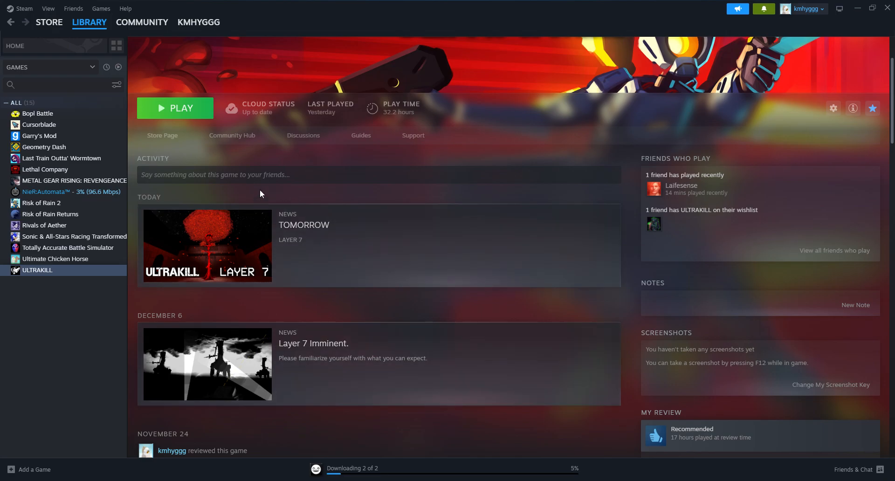
mouse_move(43, 147)
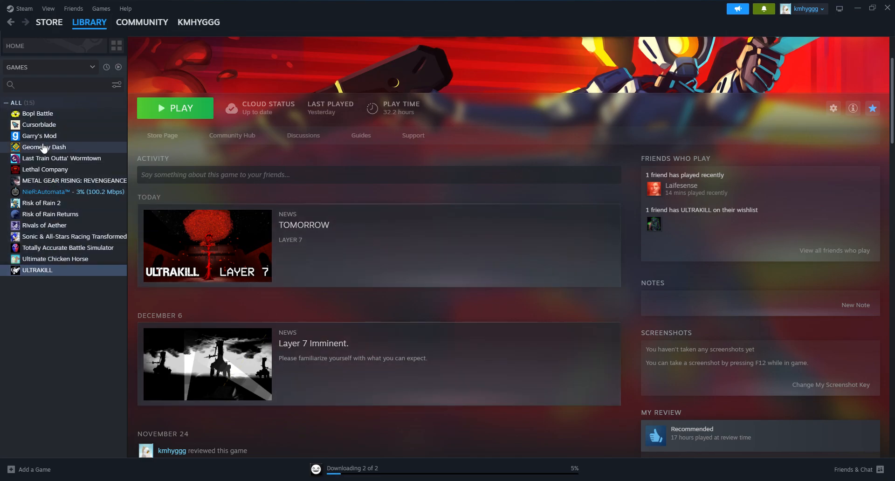
click(44, 147)
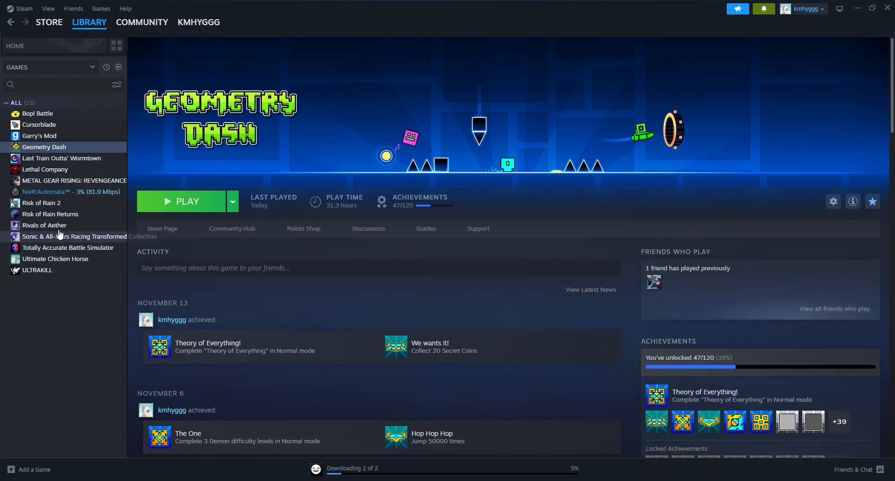
mouse_move(129, 186)
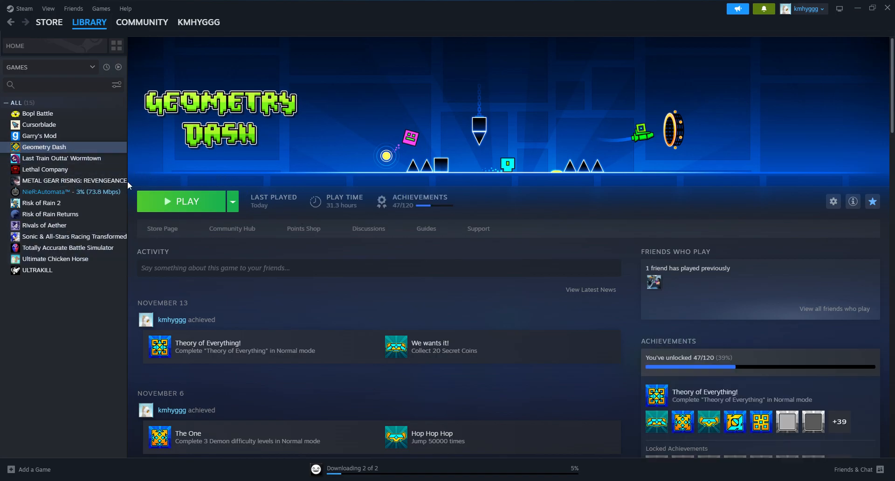
mouse_move(845, 60)
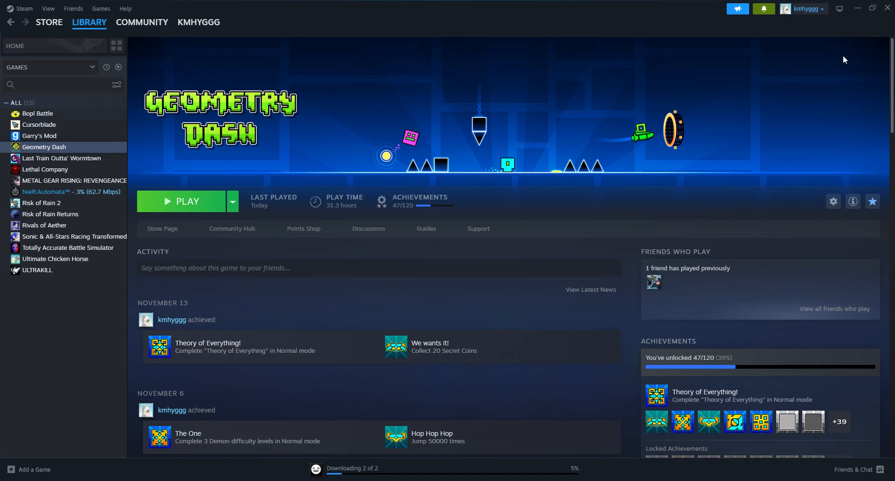
mouse_move(849, 59)
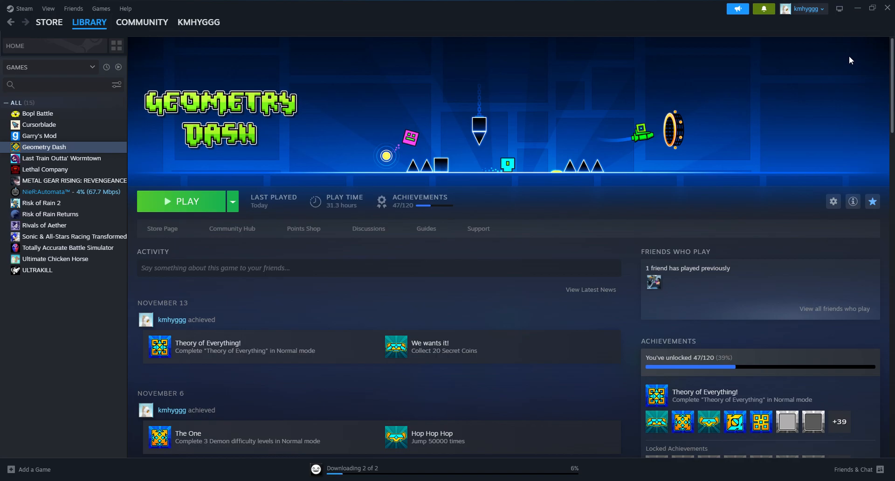